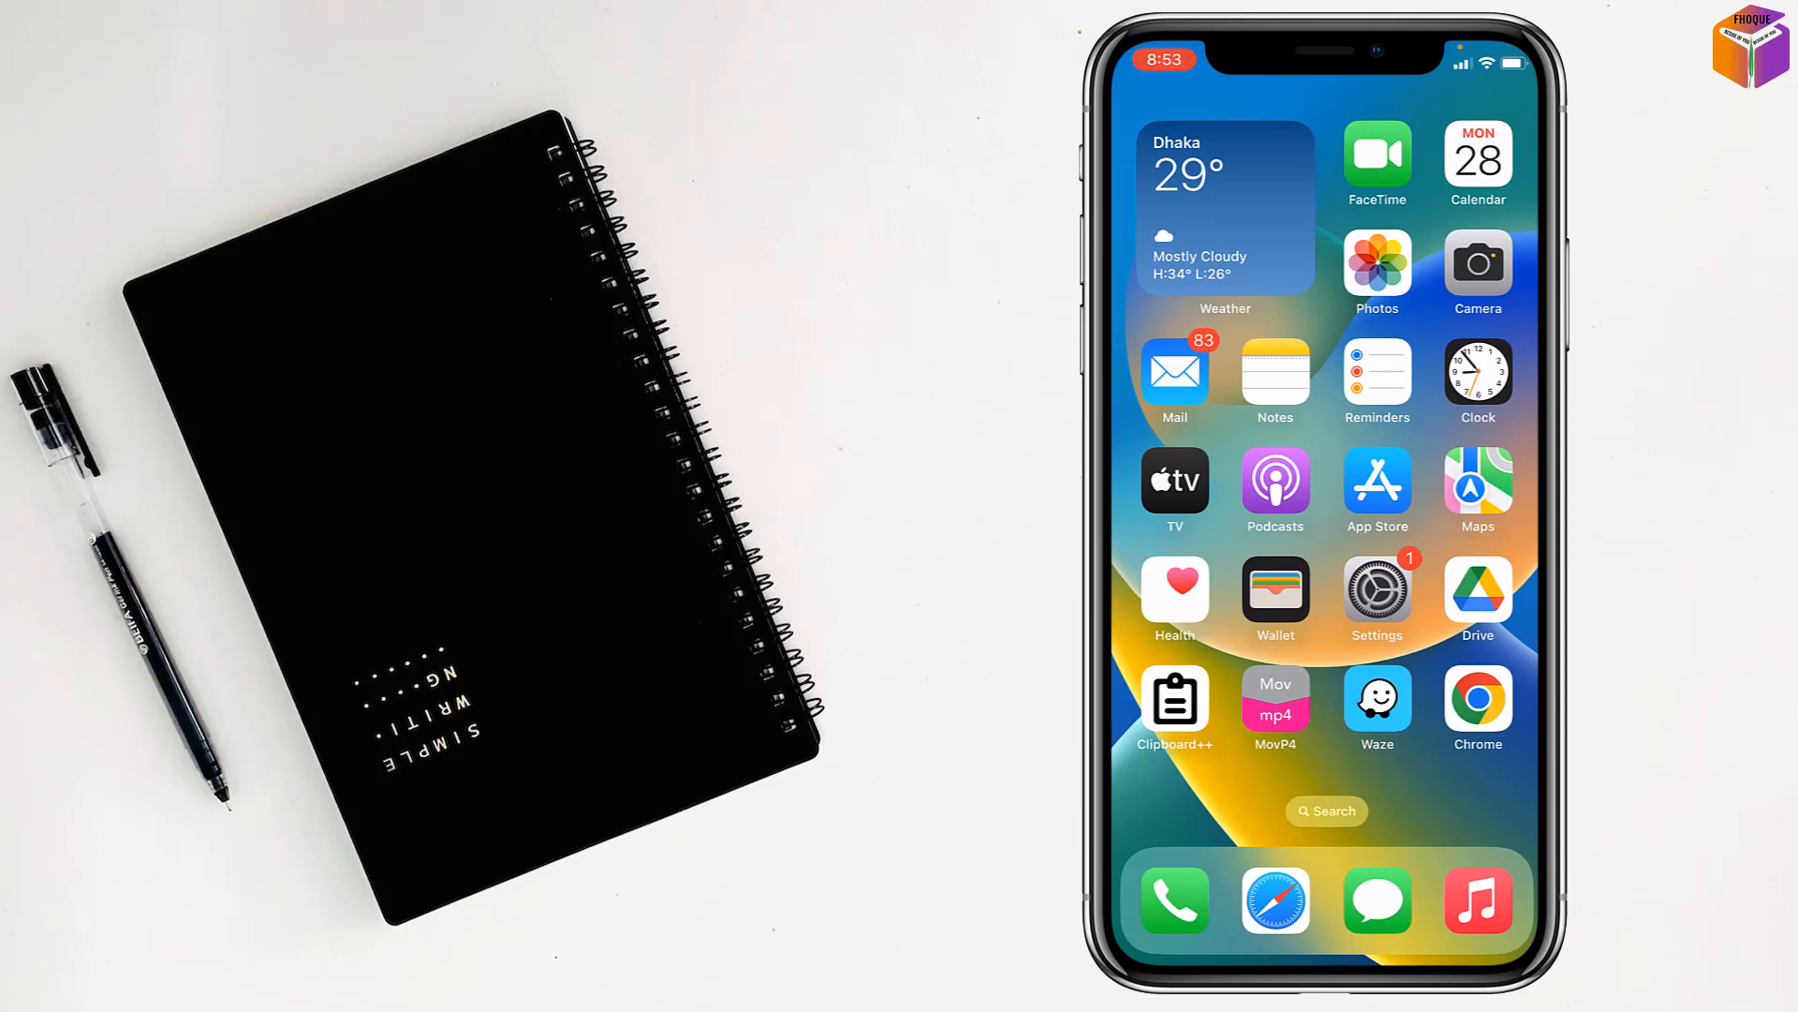
# Go from Settings into the Apple ID account to reach the iCloud apps list
pyautogui.click(1375, 589)
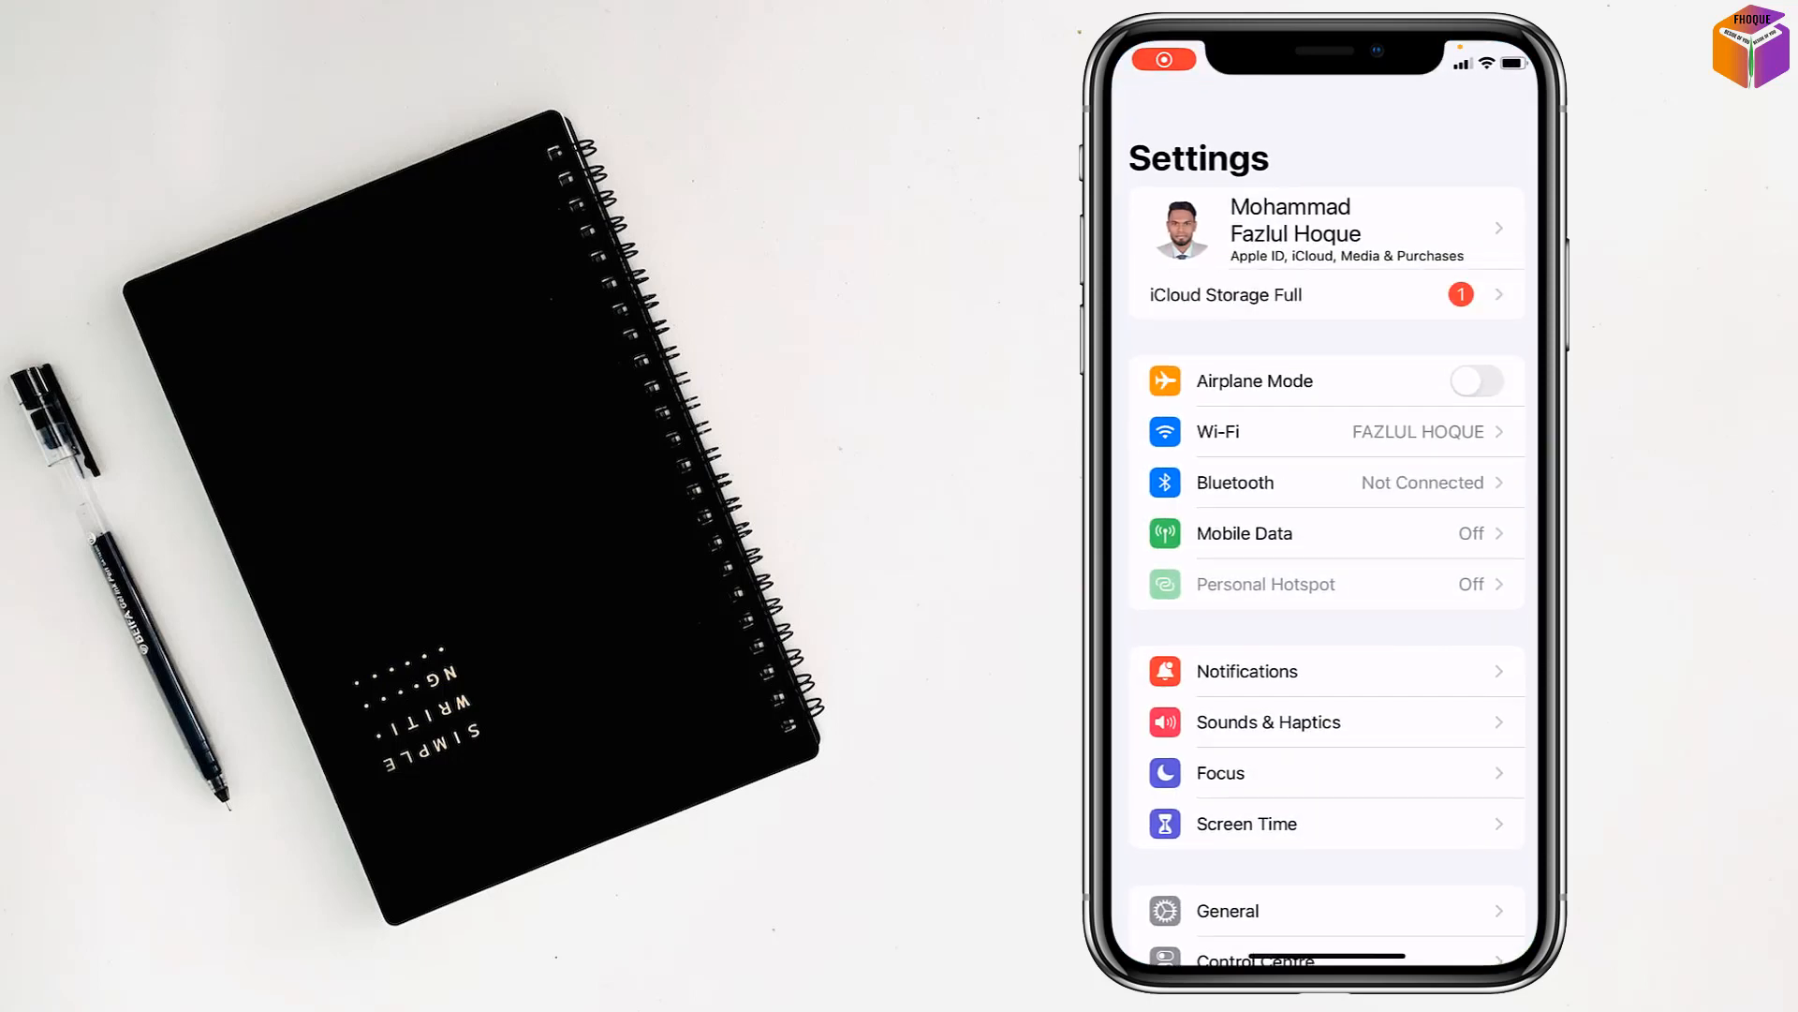
pyautogui.click(1319, 227)
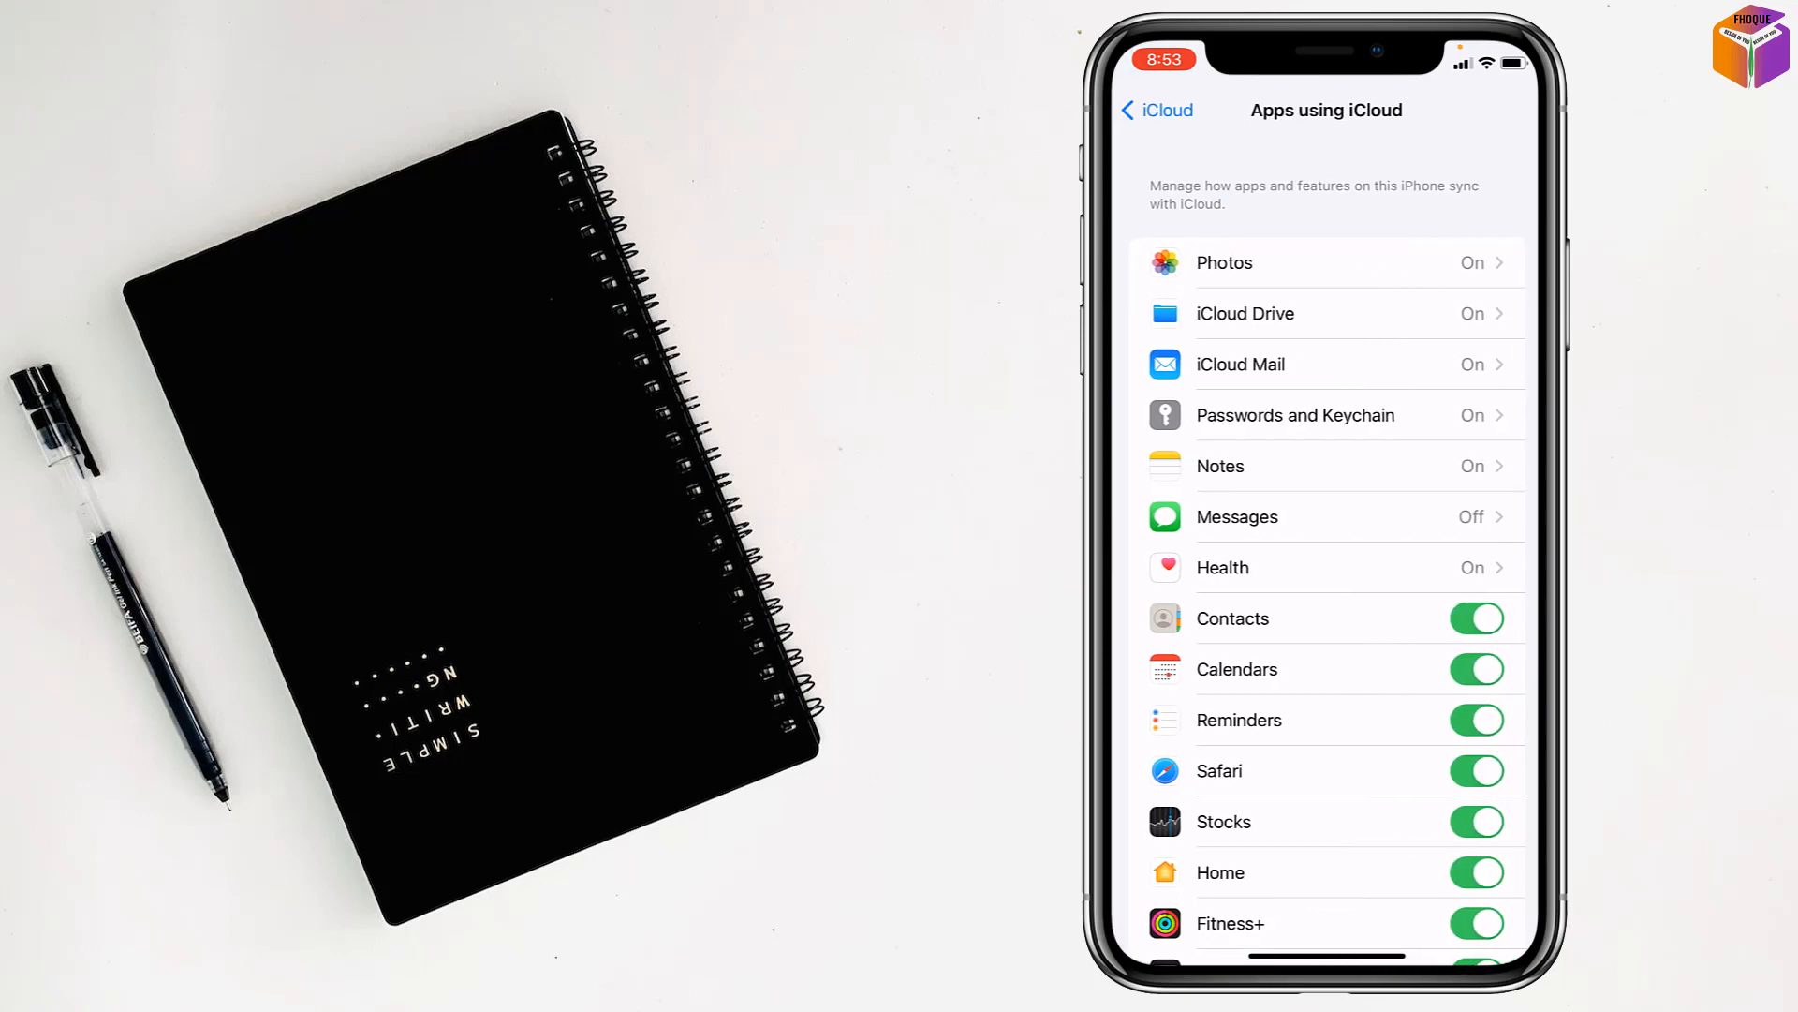
# Turn off Contacts iCloud sync, keeping contacts on the iPhone, and return to iCloud
pyautogui.click(1476, 618)
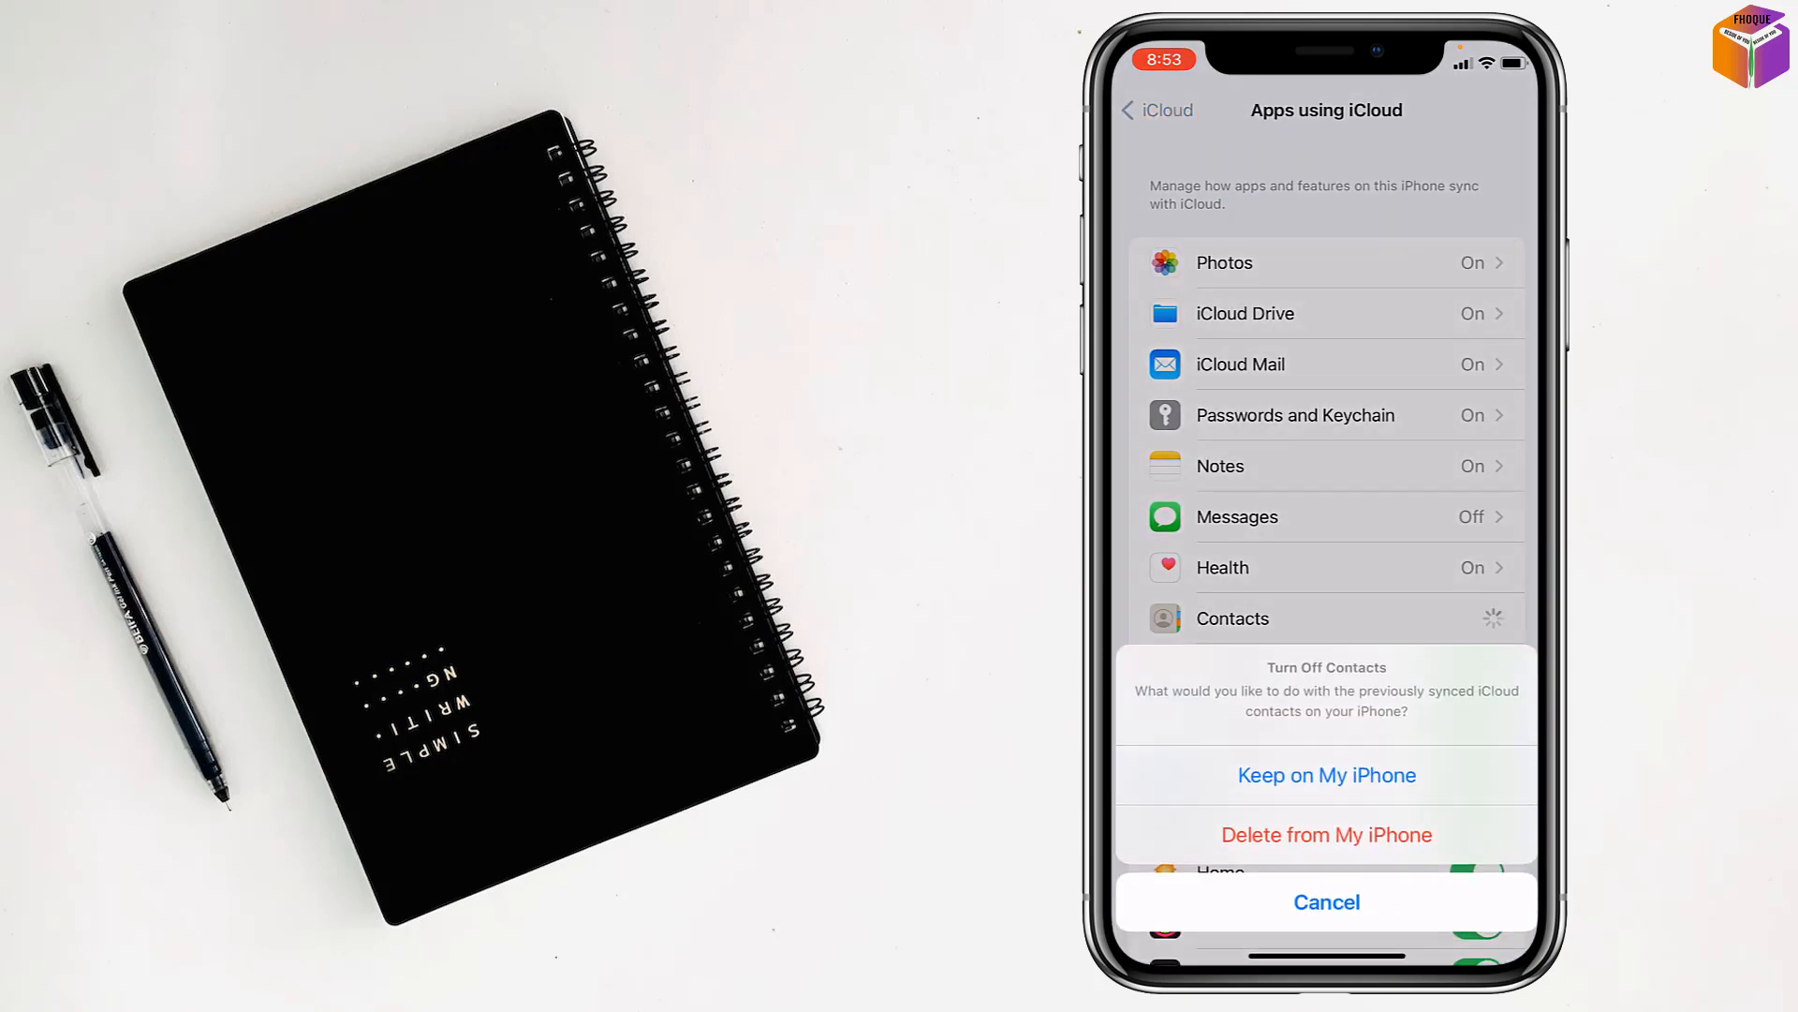
pyautogui.click(1327, 774)
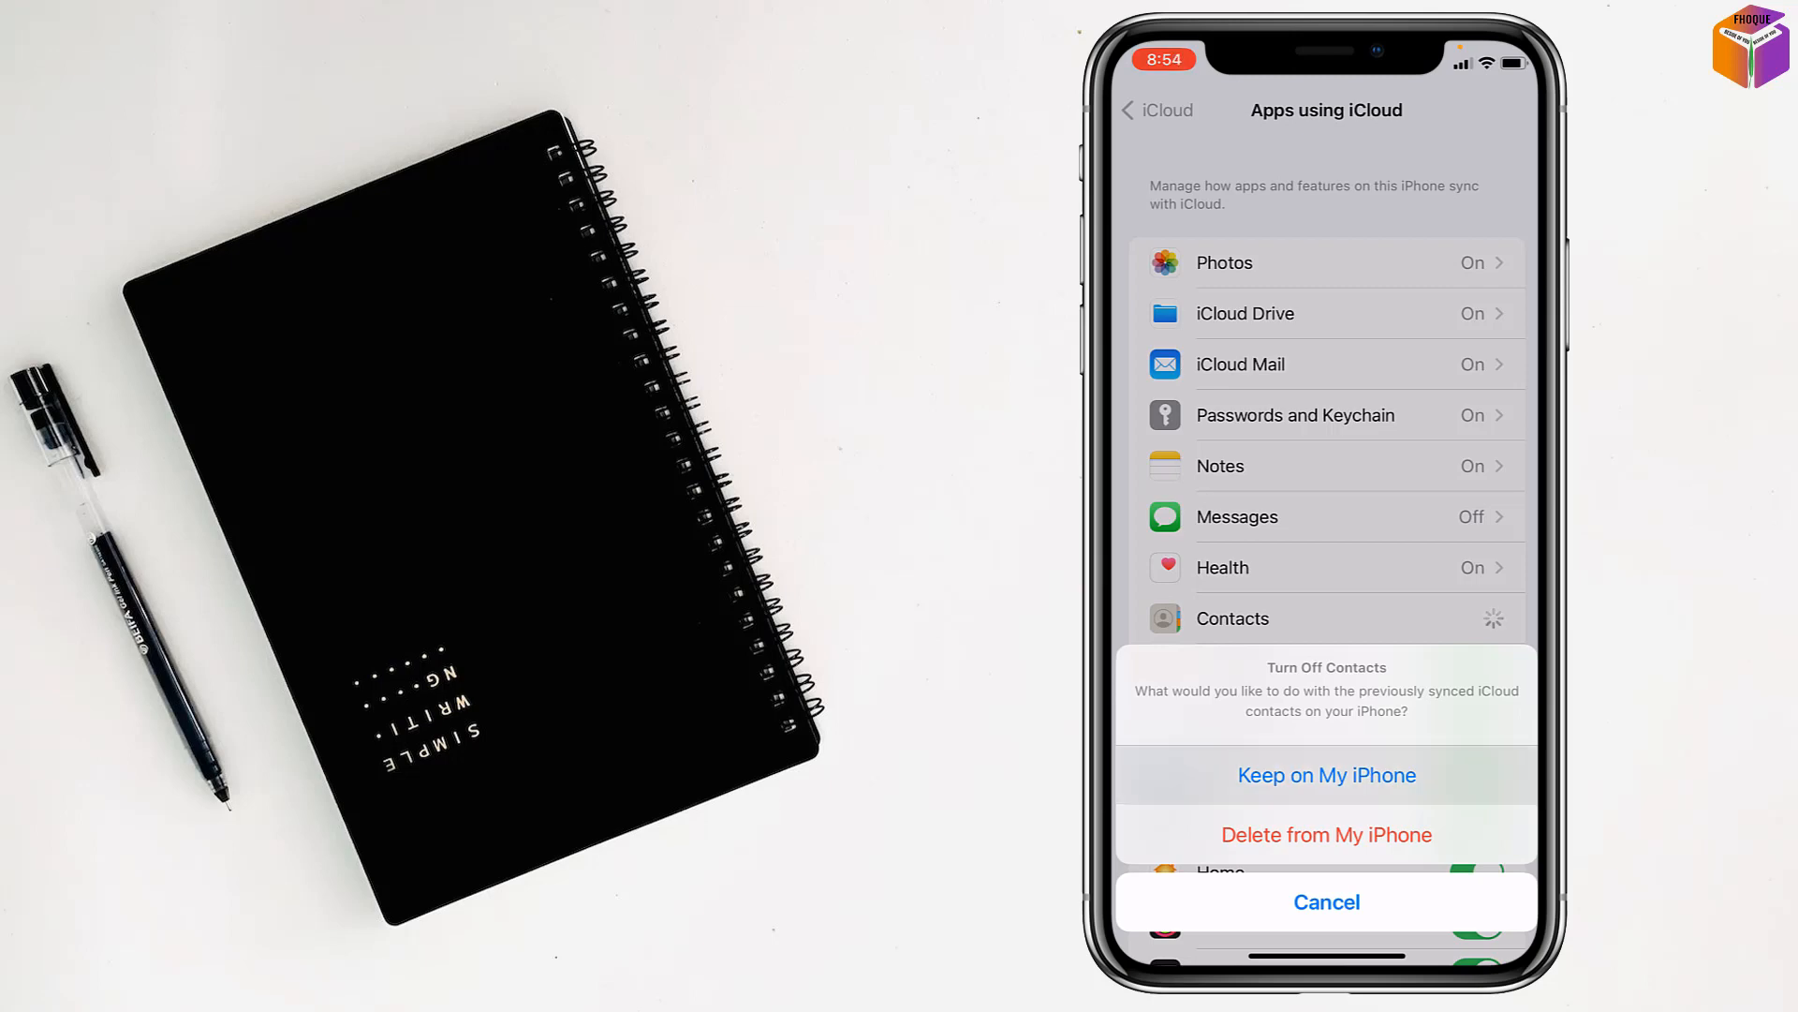
pyautogui.click(1327, 773)
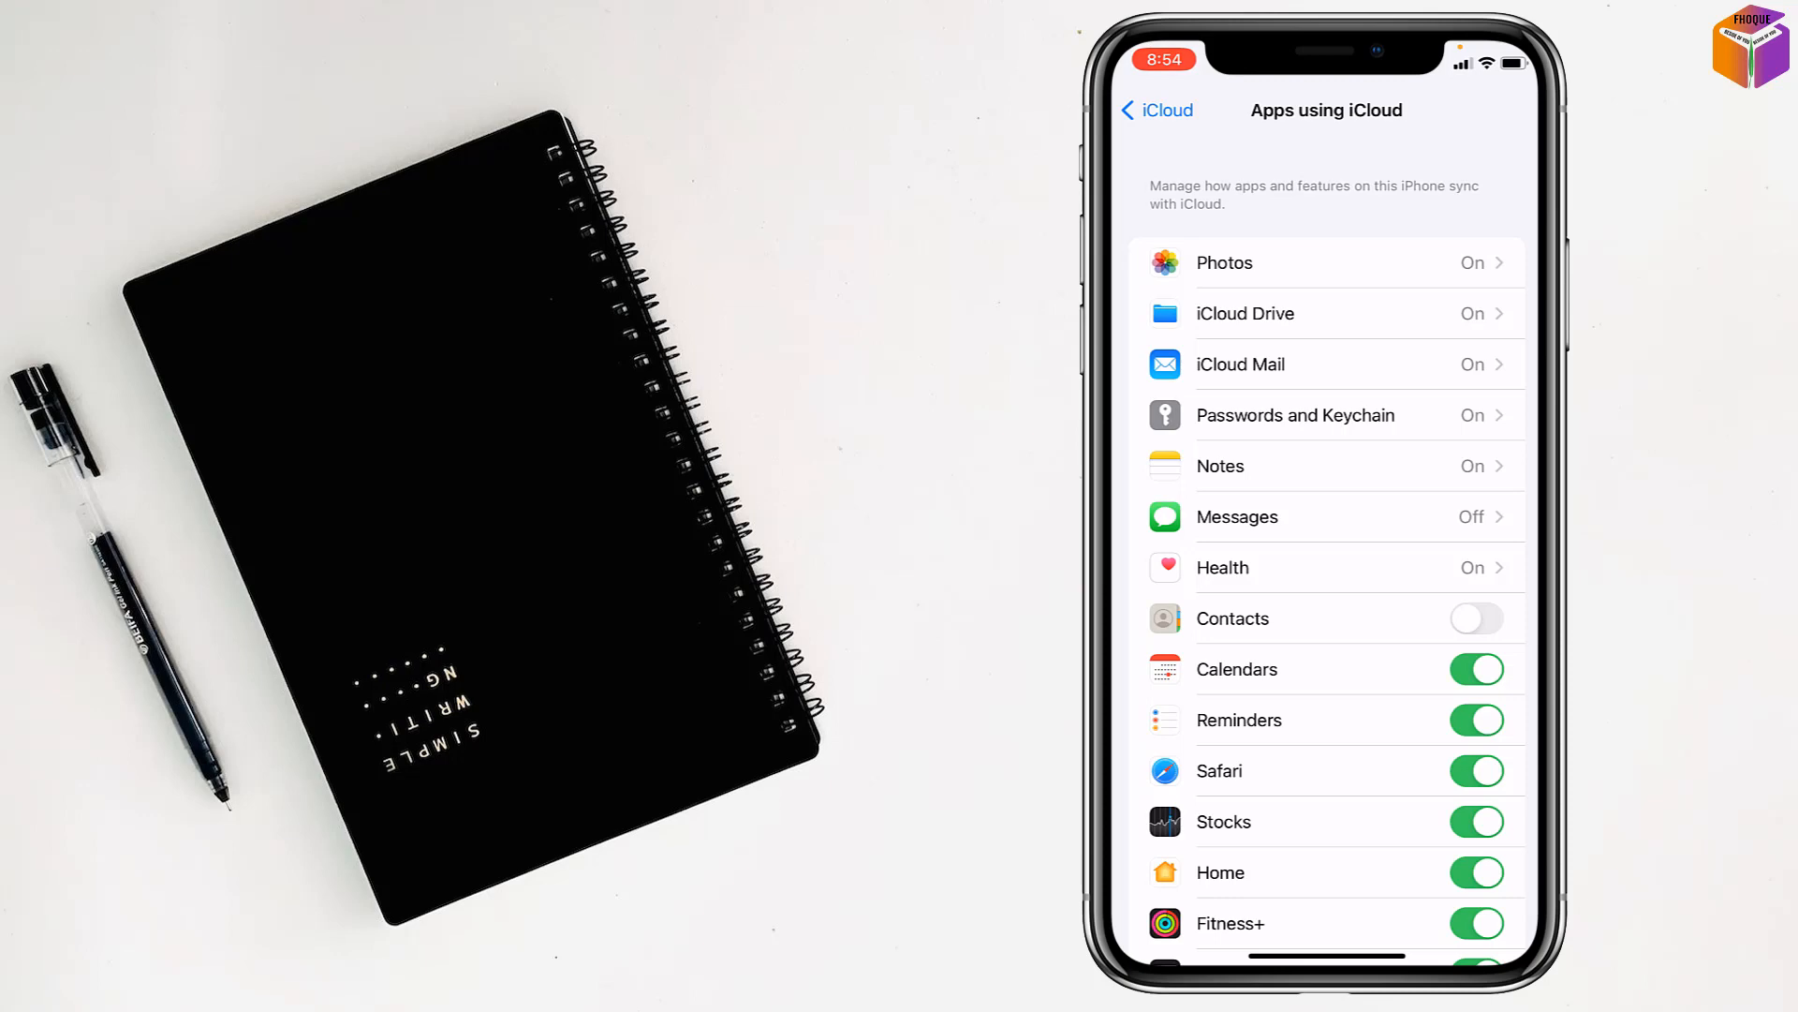
pyautogui.click(1156, 111)
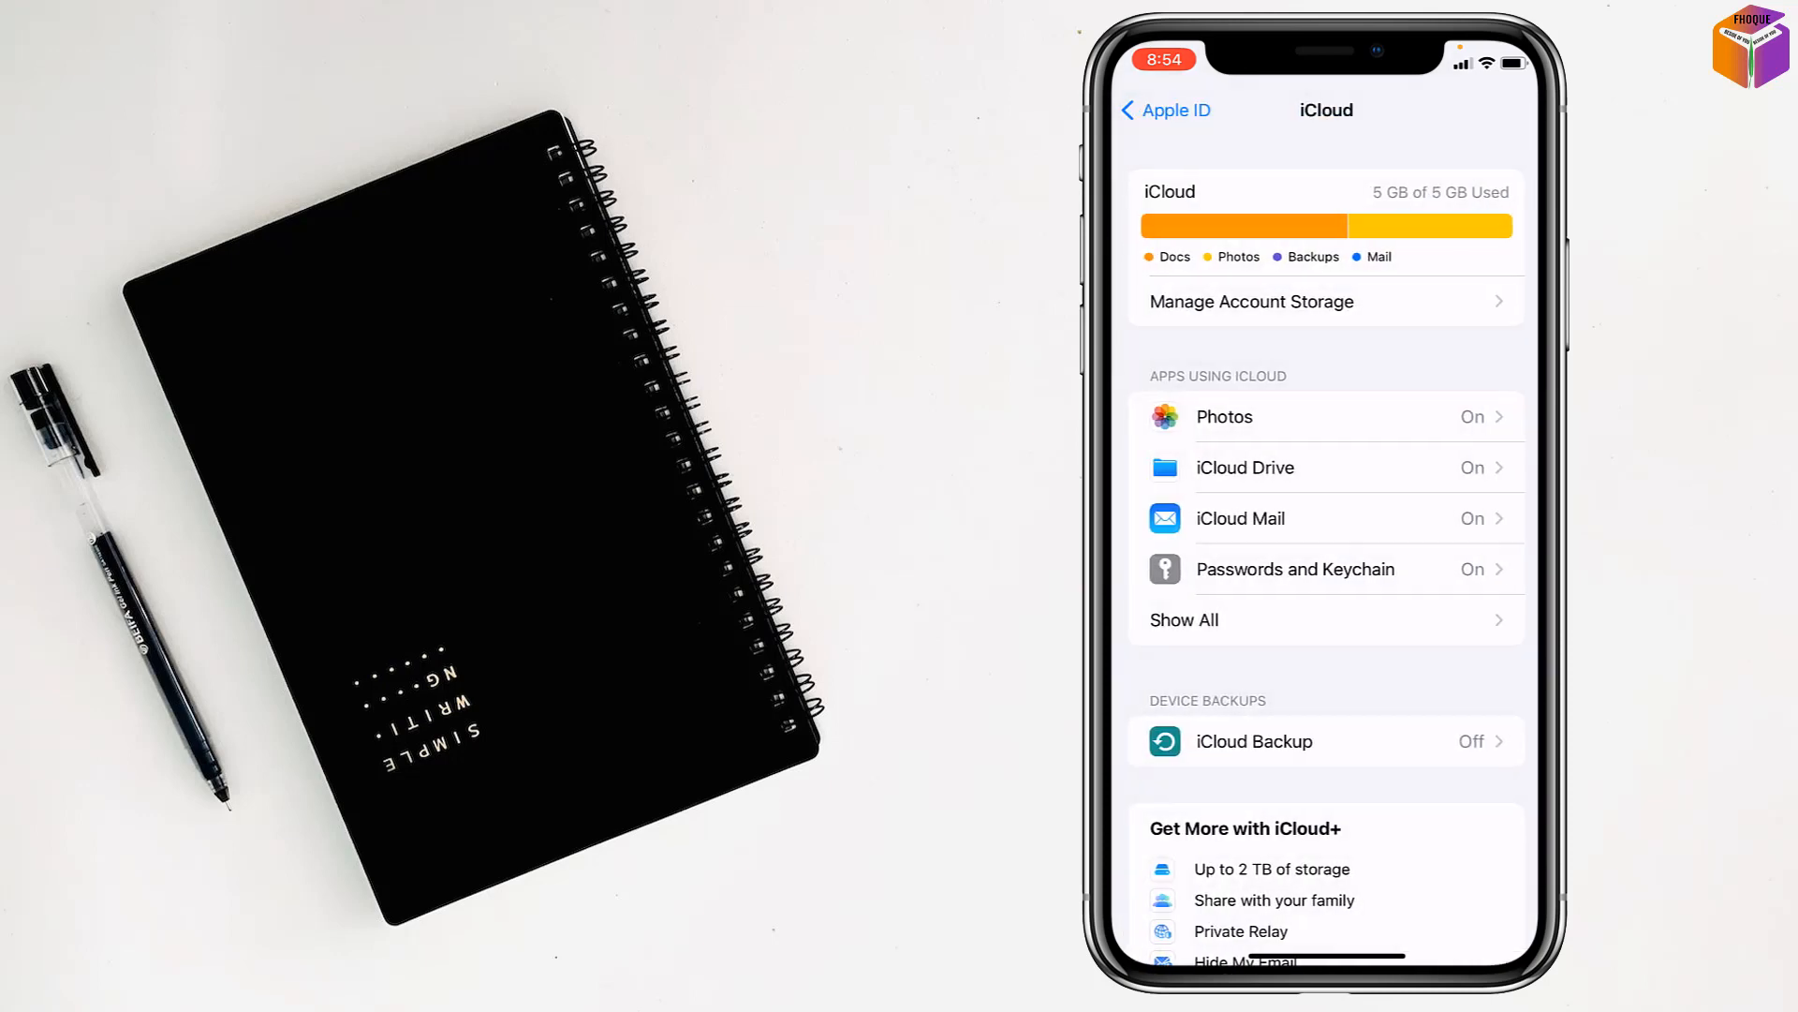
# Leave iCloud and reach AirPlay & Handoff under General
pyautogui.click(1163, 110)
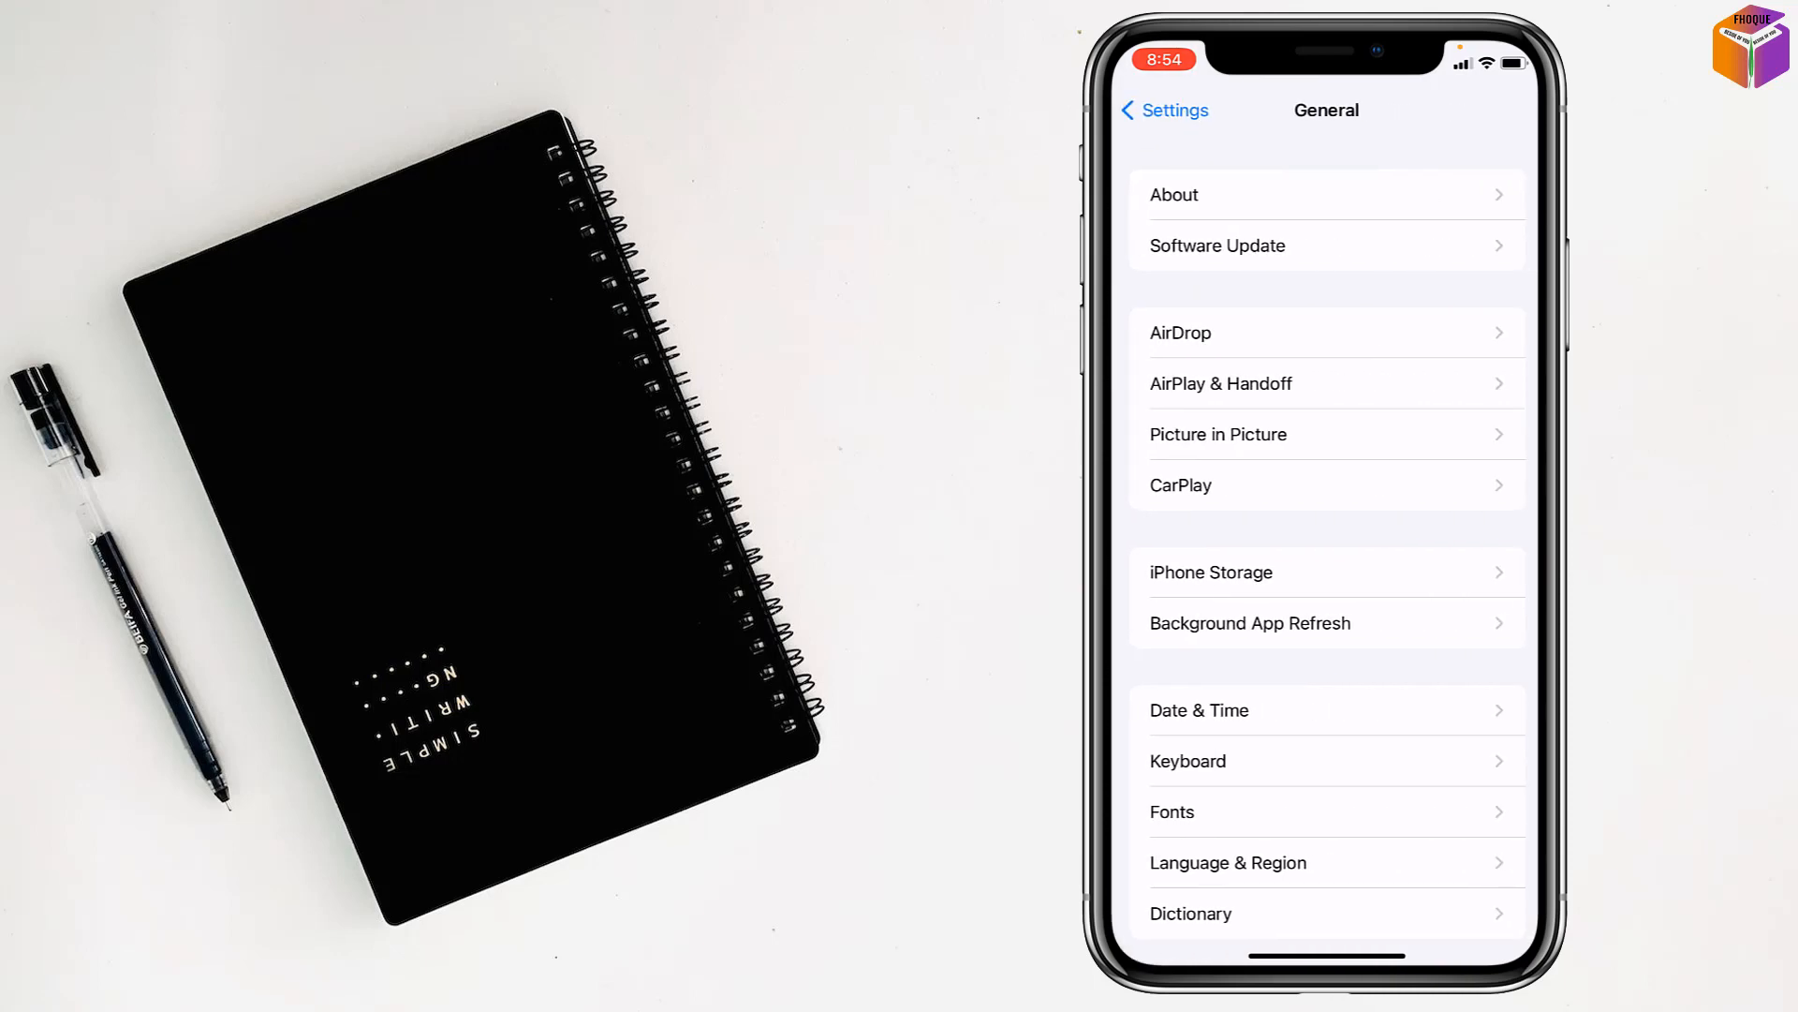
pyautogui.click(1219, 382)
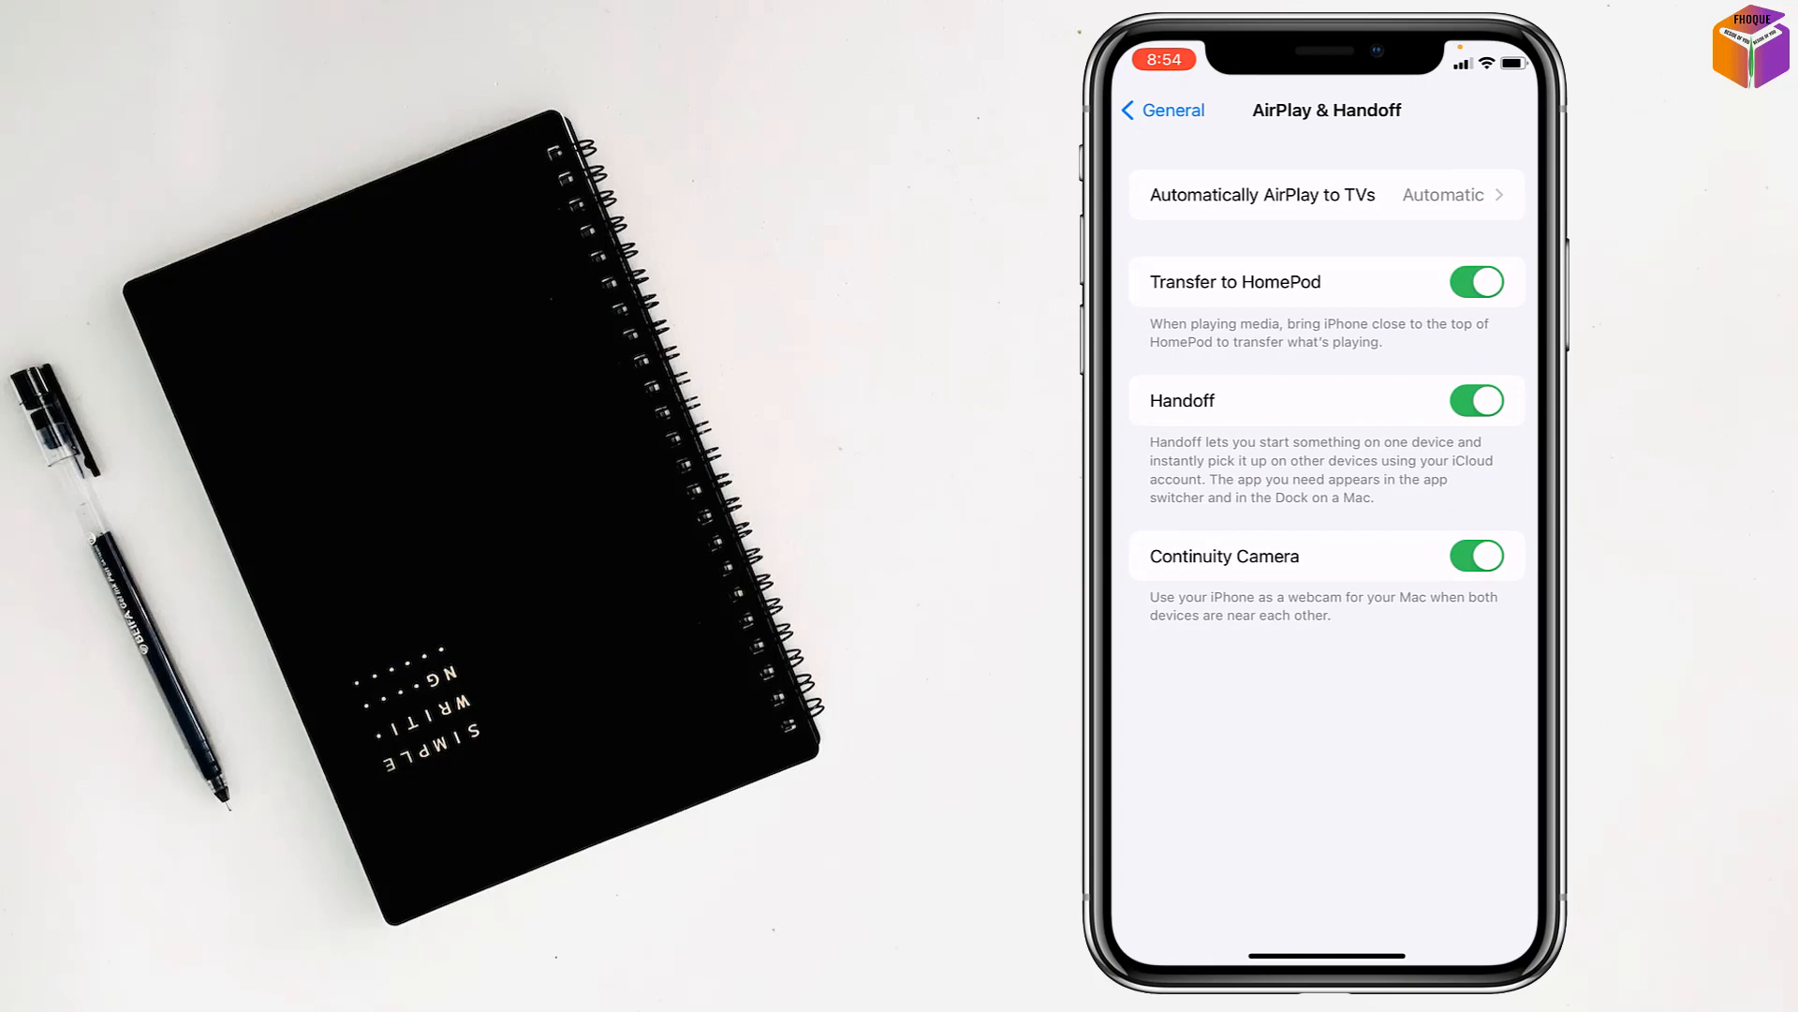
# Switch off Transfer to HomePod, leaving Handoff on, and return to General
pyautogui.click(1476, 283)
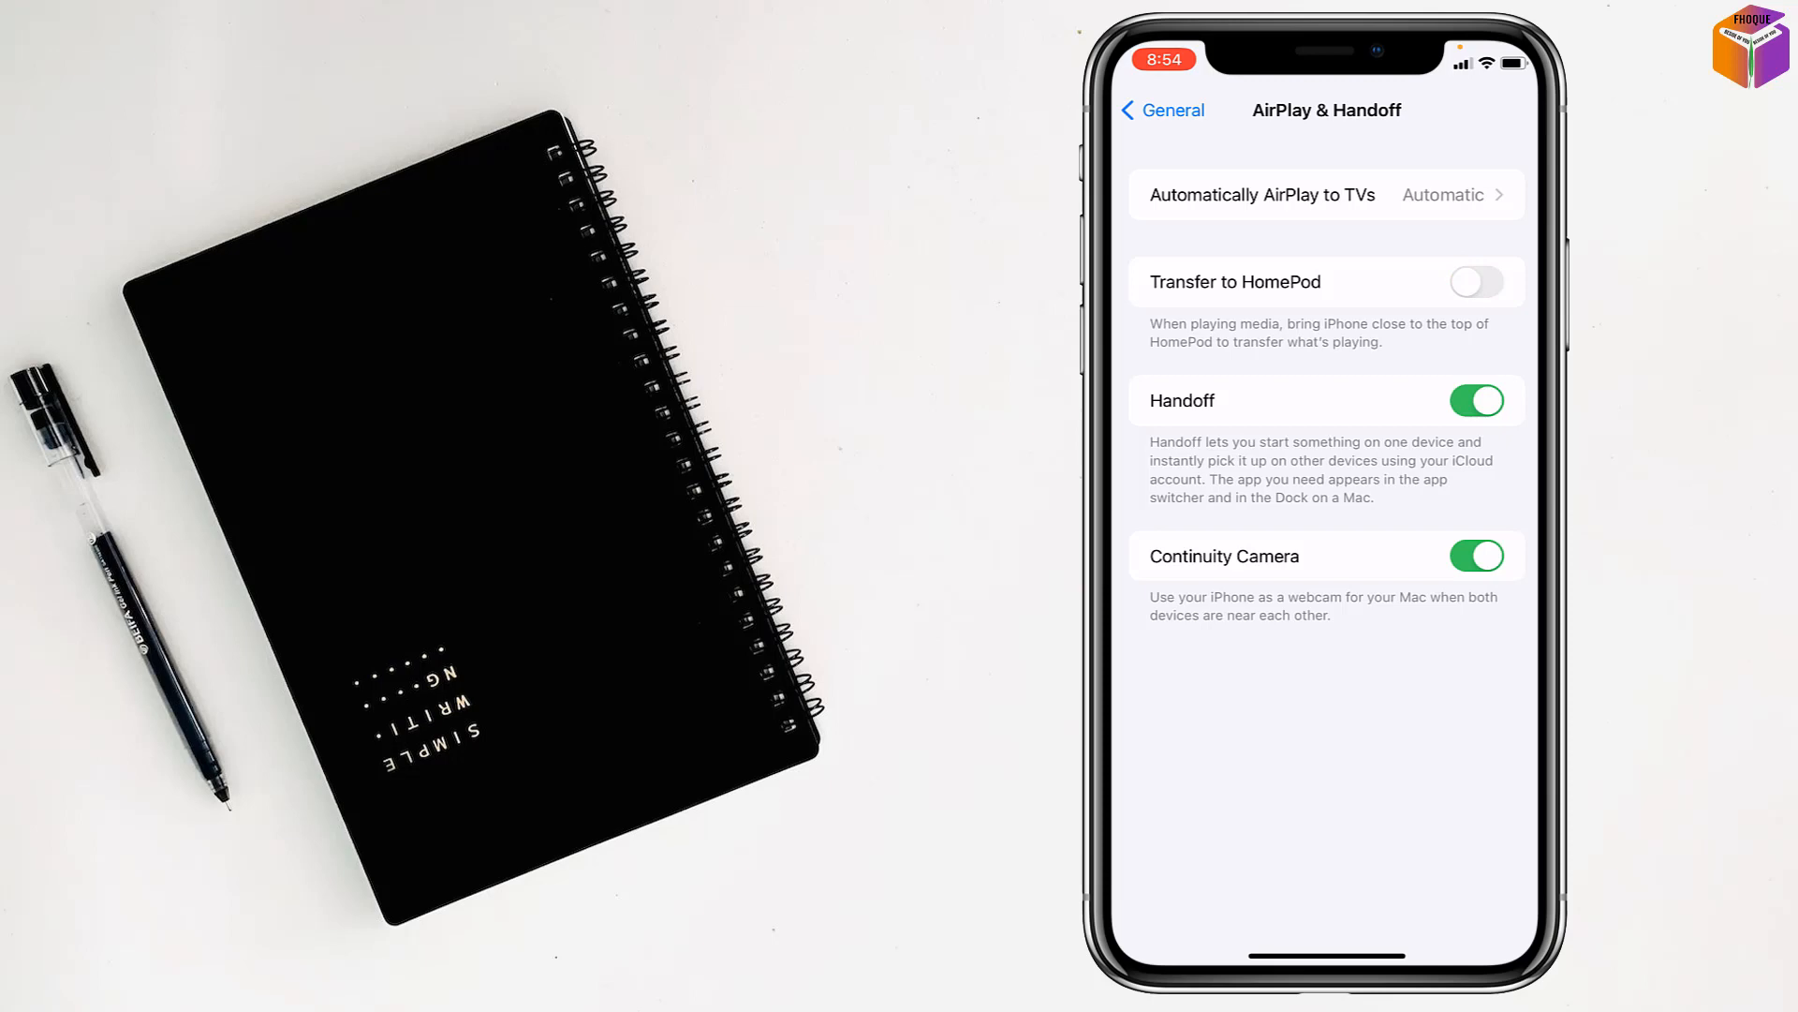
pyautogui.click(1162, 111)
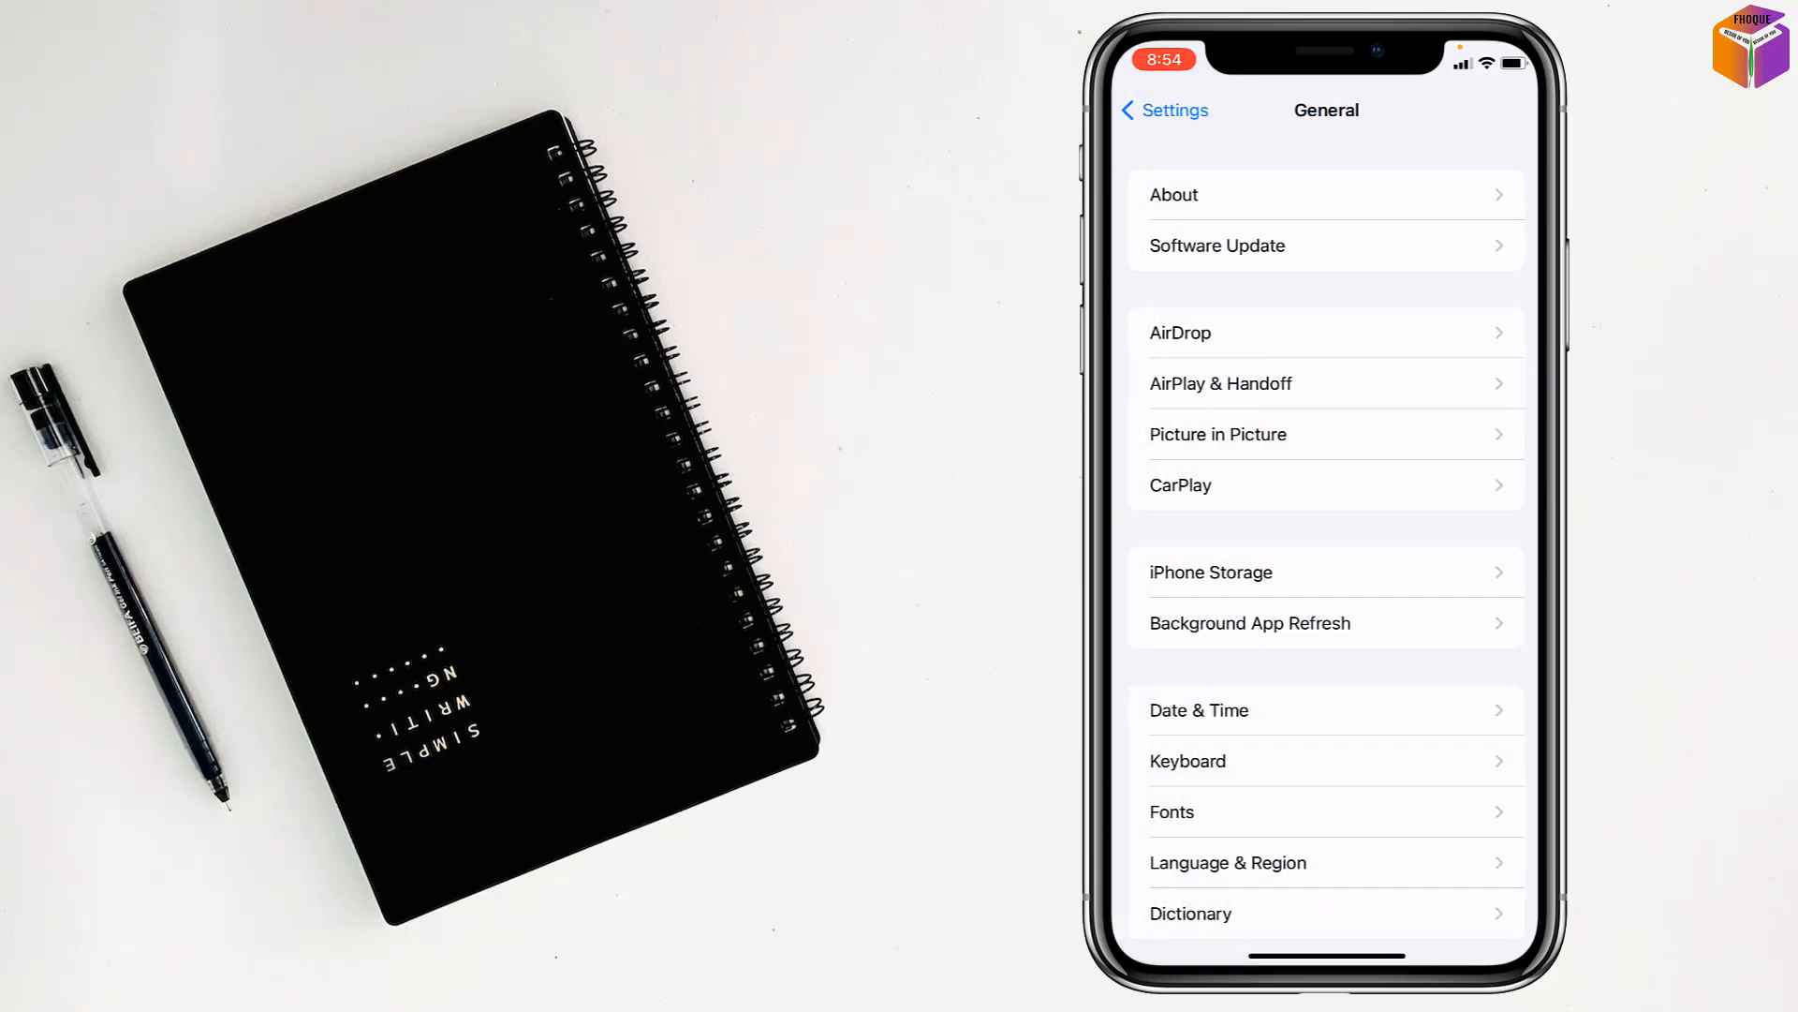